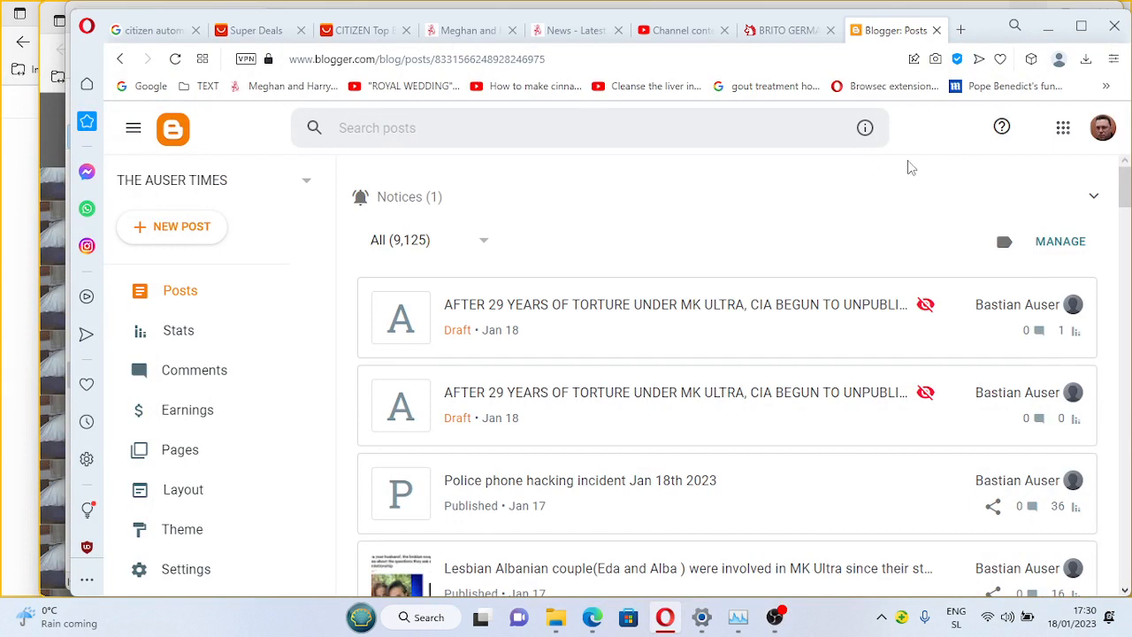
{"action": "mouse_move", "coordinate": [686, 247]}
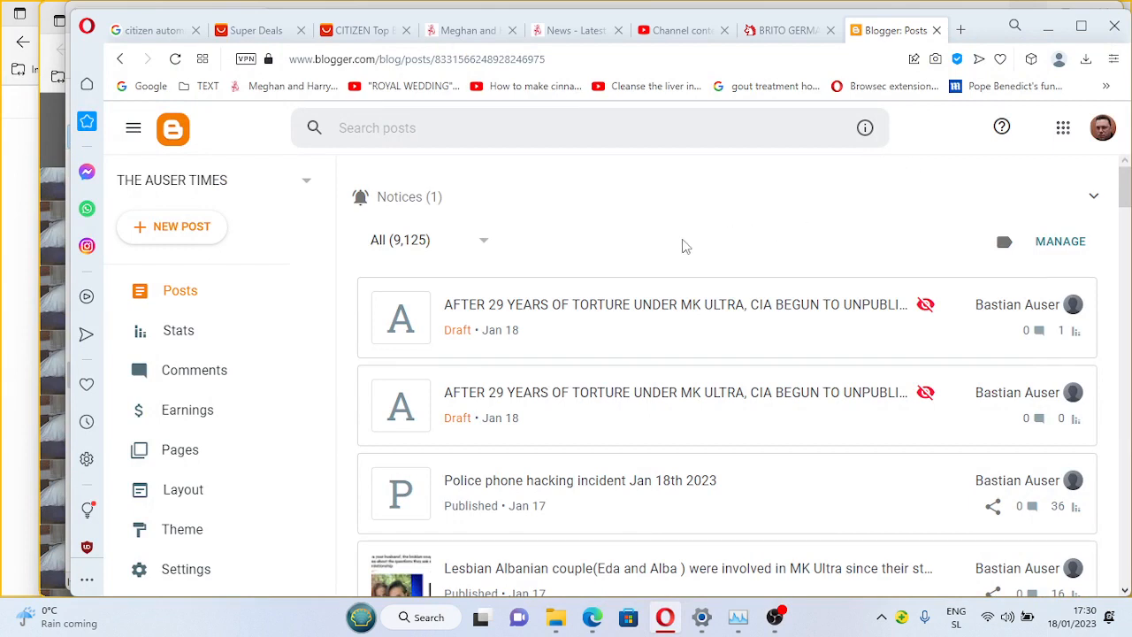
Step: Scroll through the Blogger posts list to reach the mid-January drafts and published posts
{"action": "scroll", "scroll_direction": "down", "scroll_amount": 3}
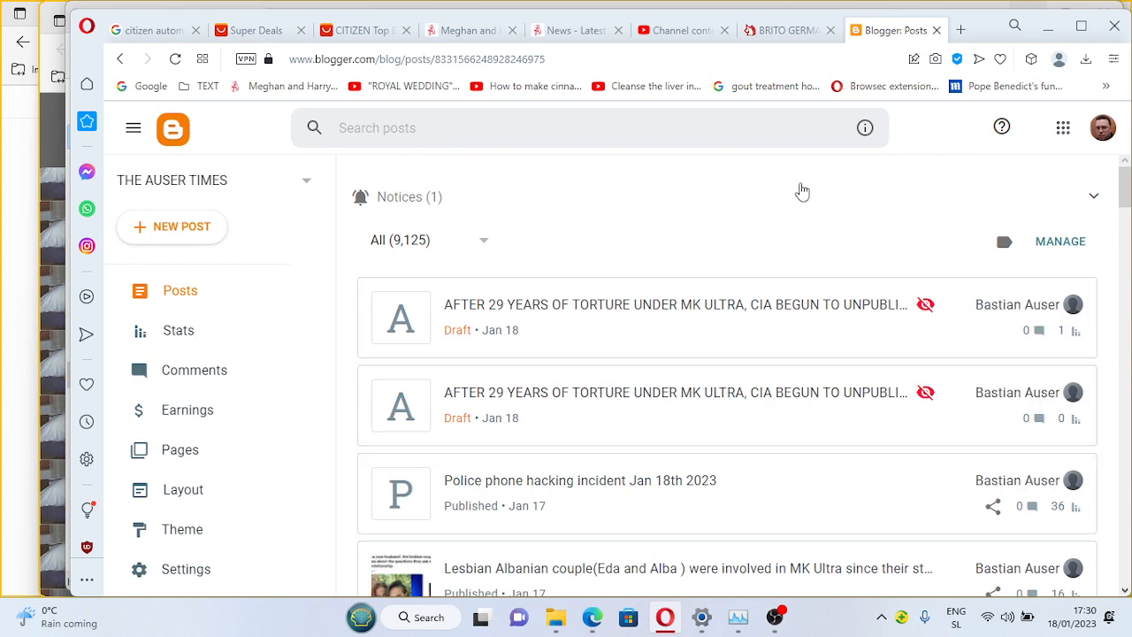
{"action": "mouse_move", "coordinate": [795, 196]}
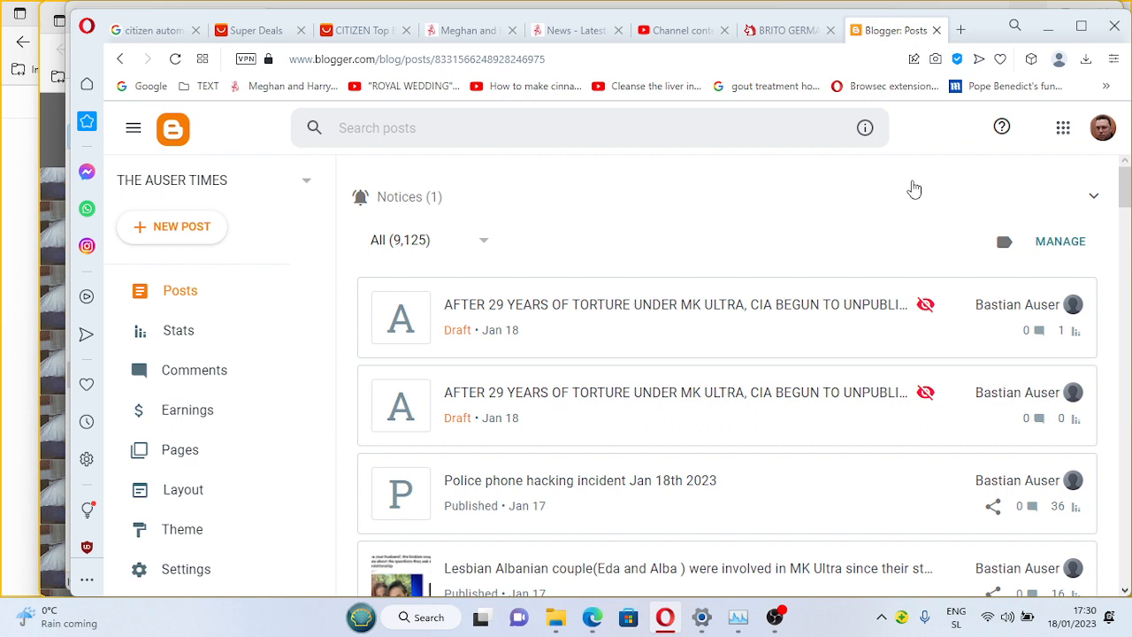
{"action": "mouse_move", "coordinate": [922, 170]}
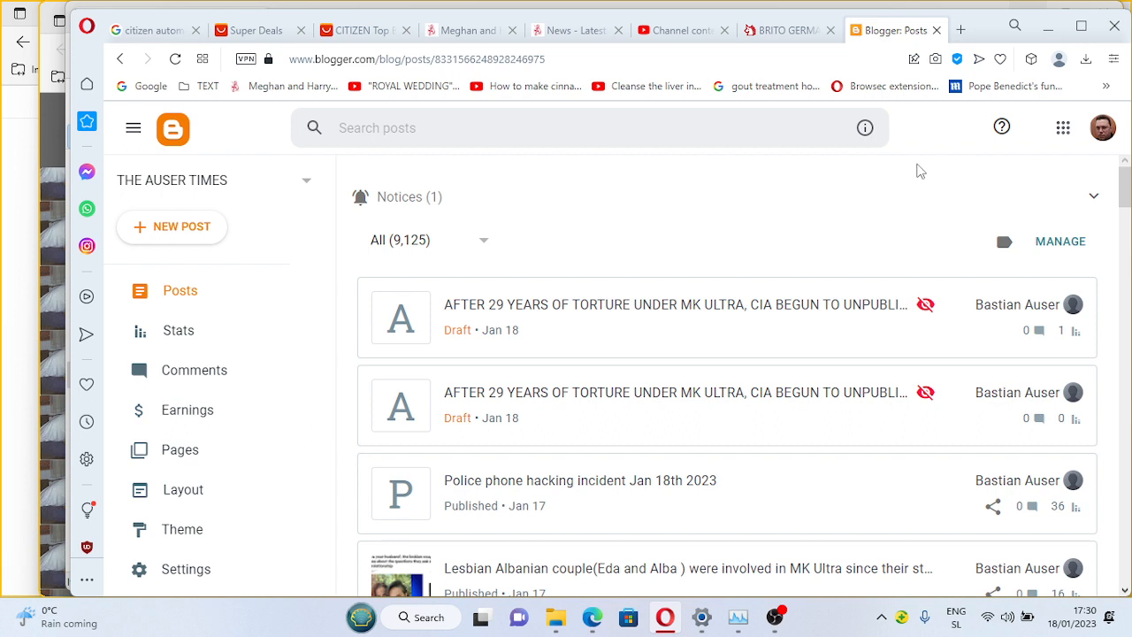
{"action": "mouse_move", "coordinate": [781, 260]}
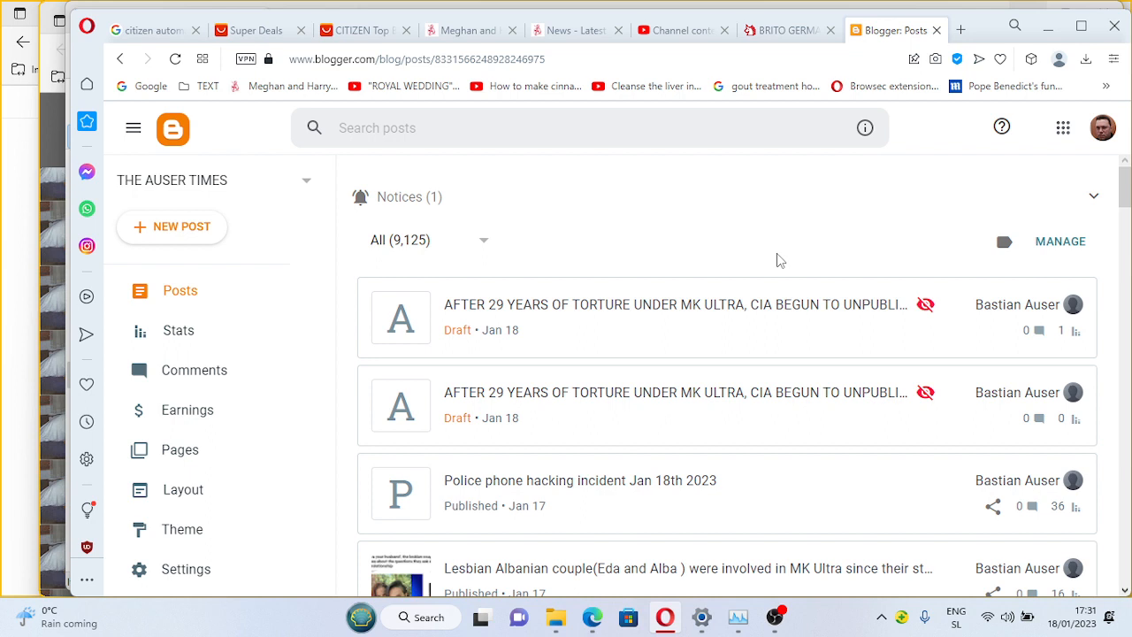
{"action": "mouse_move", "coordinate": [777, 255]}
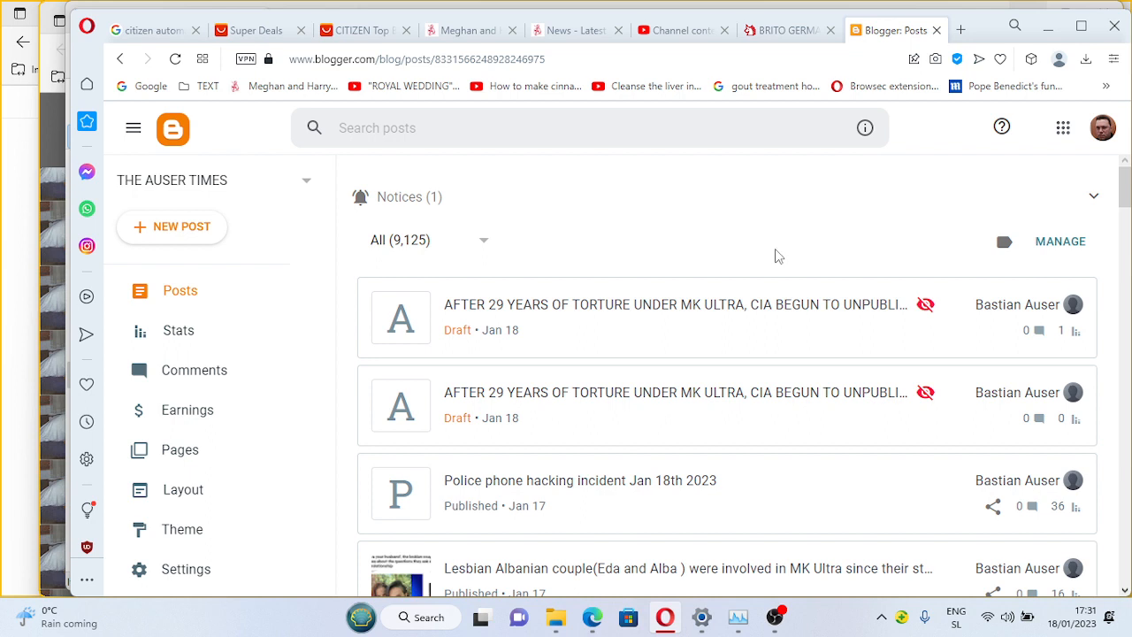
{"action": "mouse_move", "coordinate": [261, 155]}
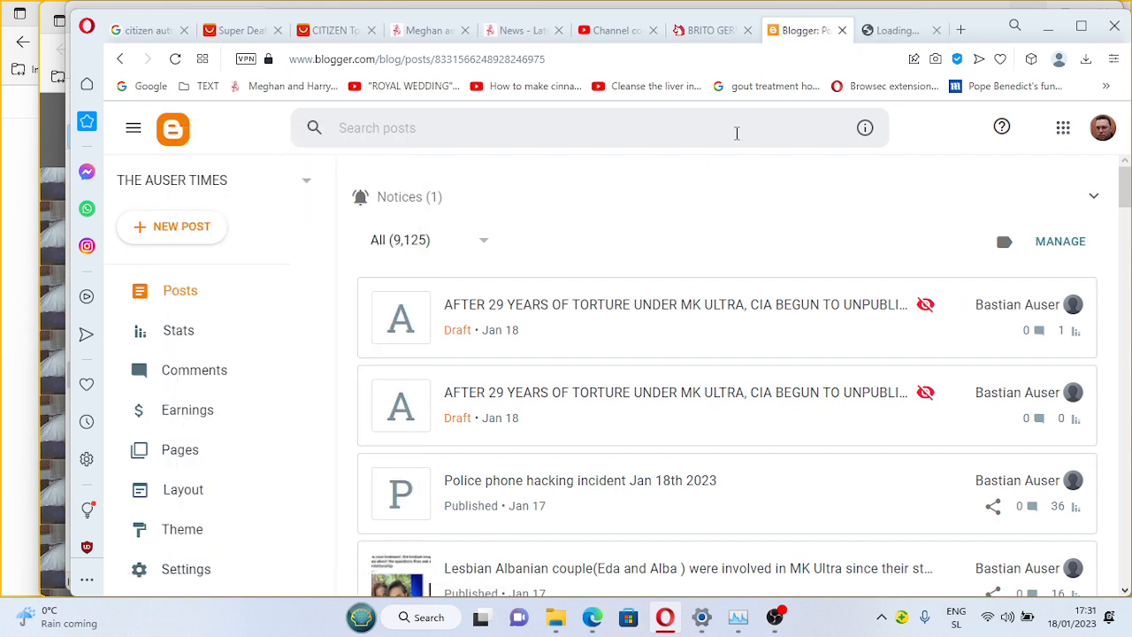
{"action": "scroll", "scroll_direction": "down", "scroll_amount": 3}
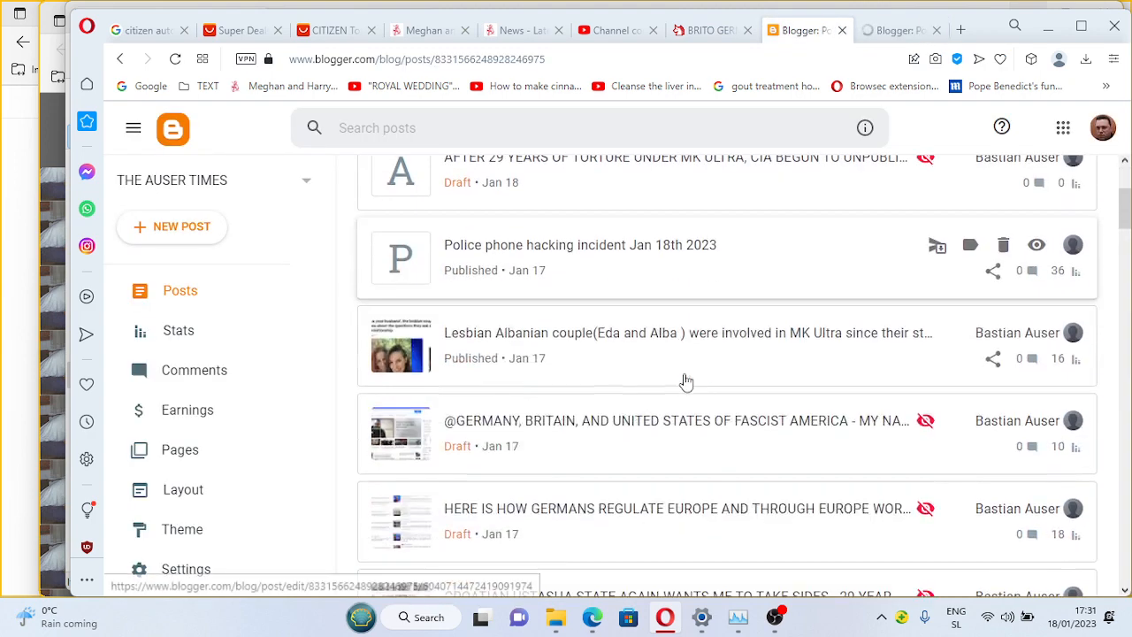
{"action": "scroll", "scroll_direction": "down", "scroll_amount": 3}
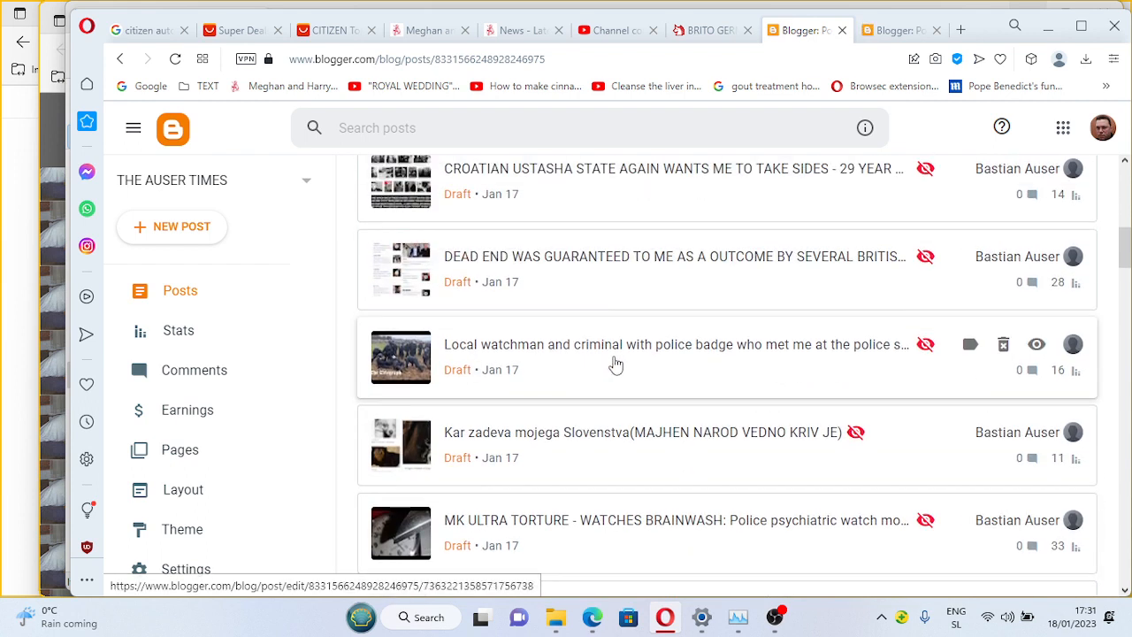
{"action": "mouse_move", "coordinate": [566, 379]}
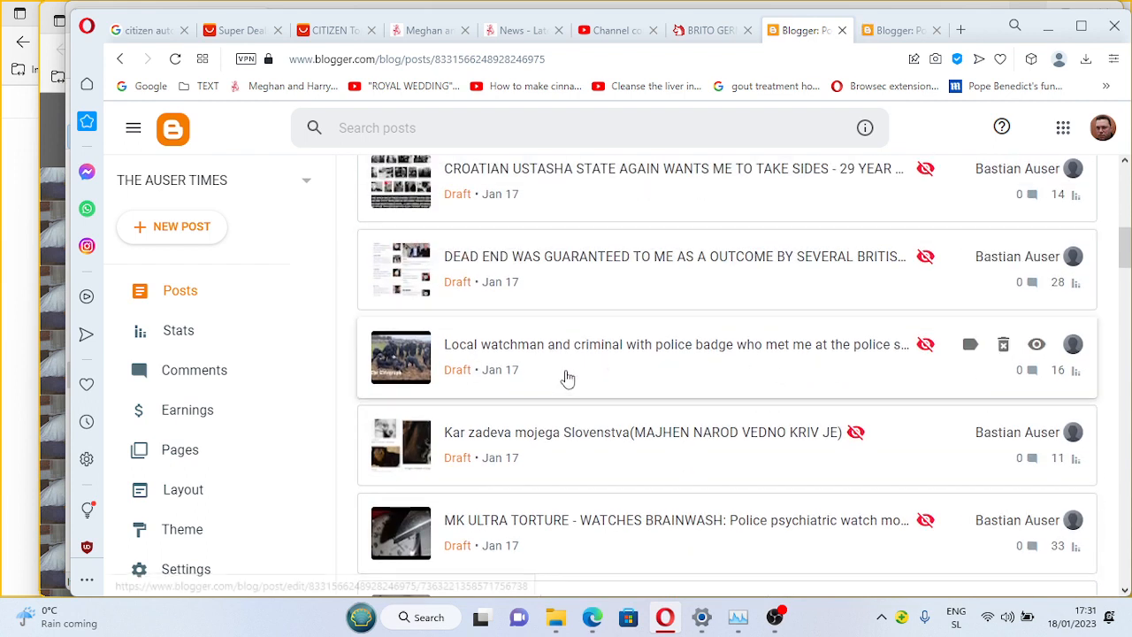
{"action": "scroll", "scroll_direction": "down", "scroll_amount": 3}
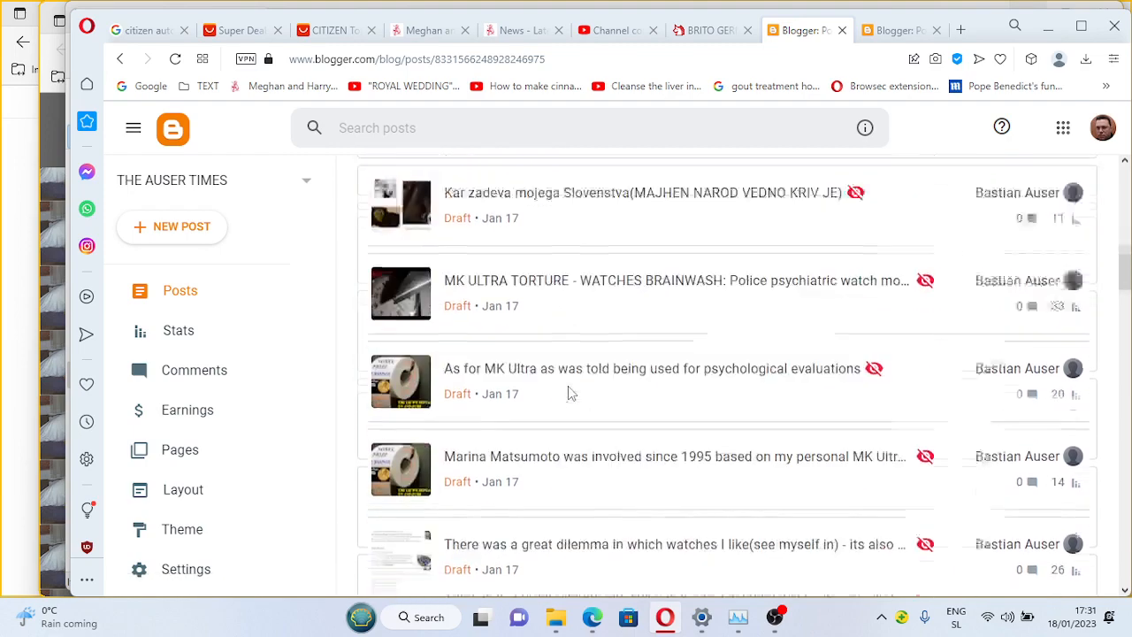
{"action": "scroll", "scroll_direction": "down", "scroll_amount": 3}
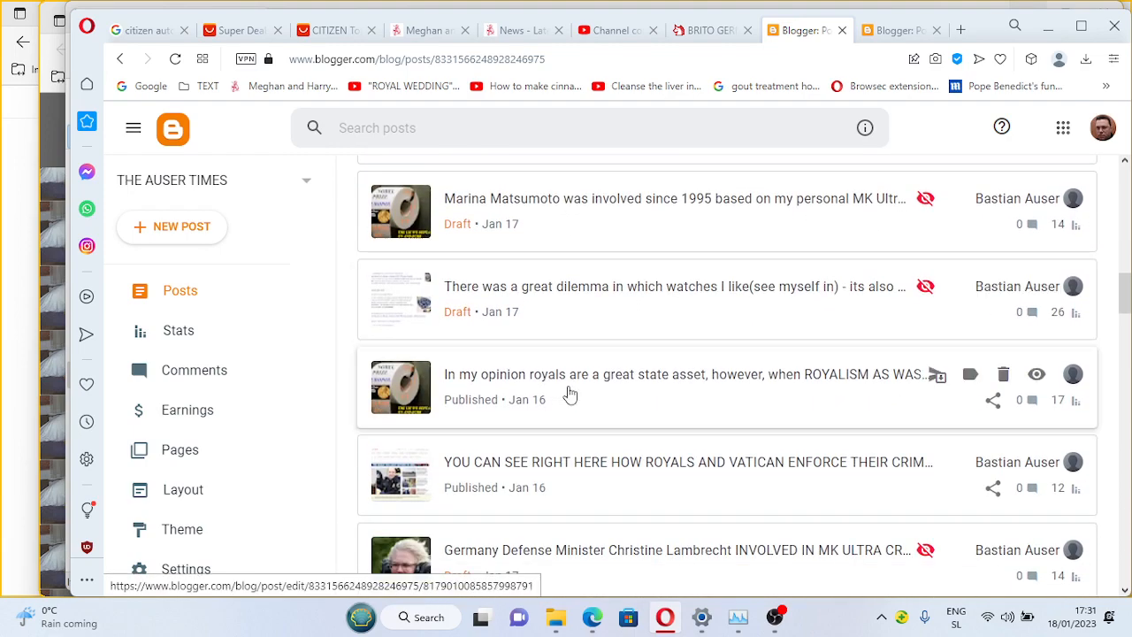
{"action": "scroll", "scroll_direction": "down", "scroll_amount": 3}
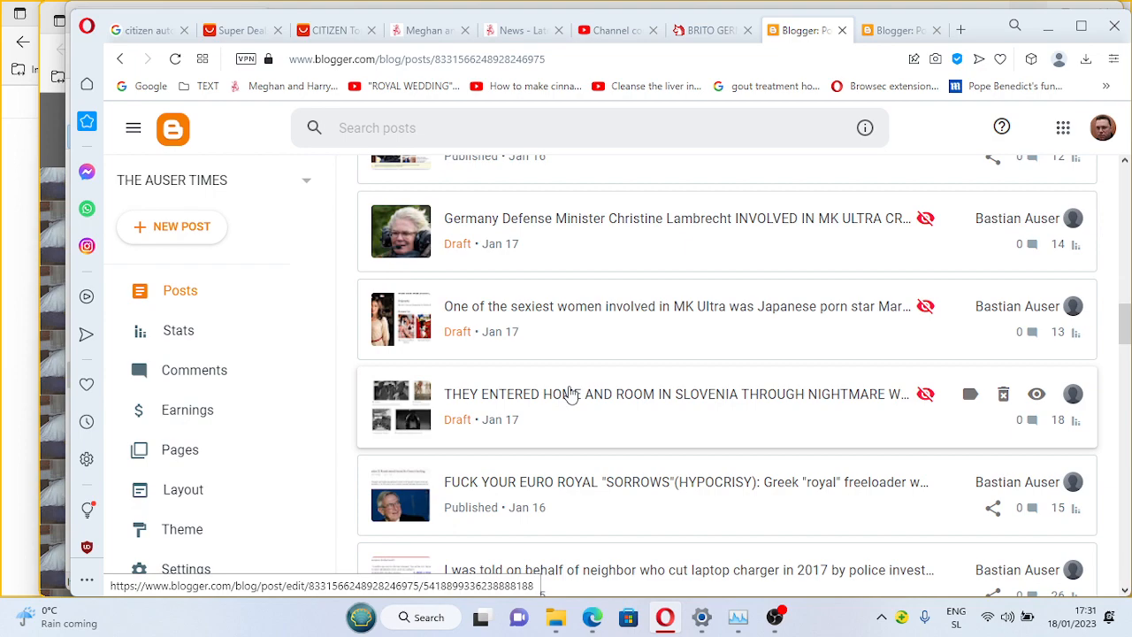
{"action": "mouse_move", "coordinate": [578, 395]}
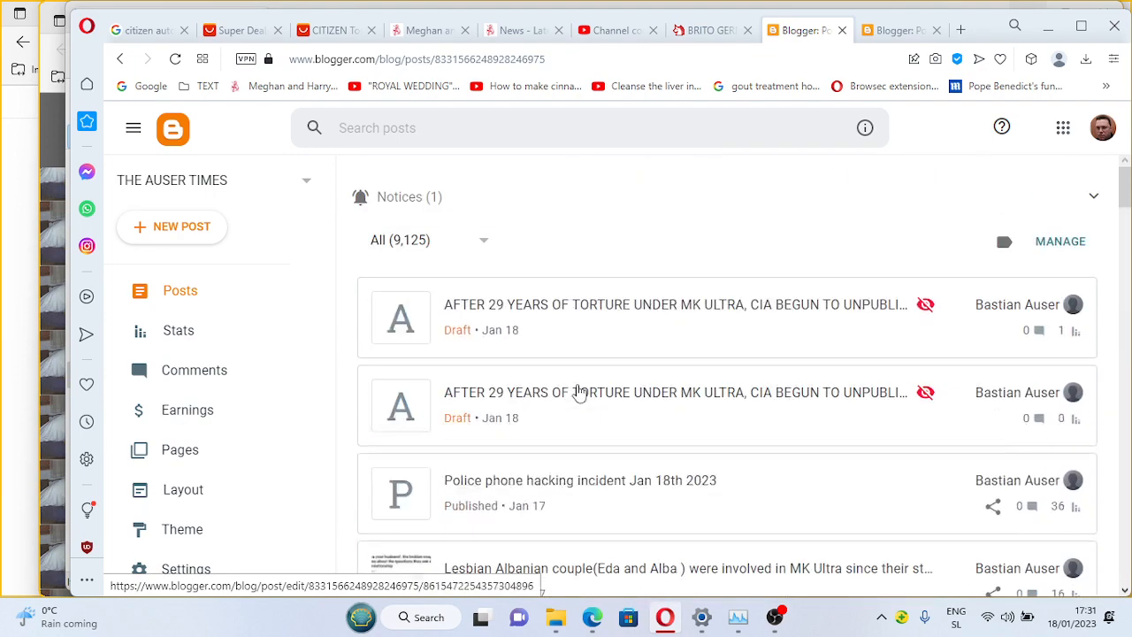
{"action": "mouse_move", "coordinate": [896, 189]}
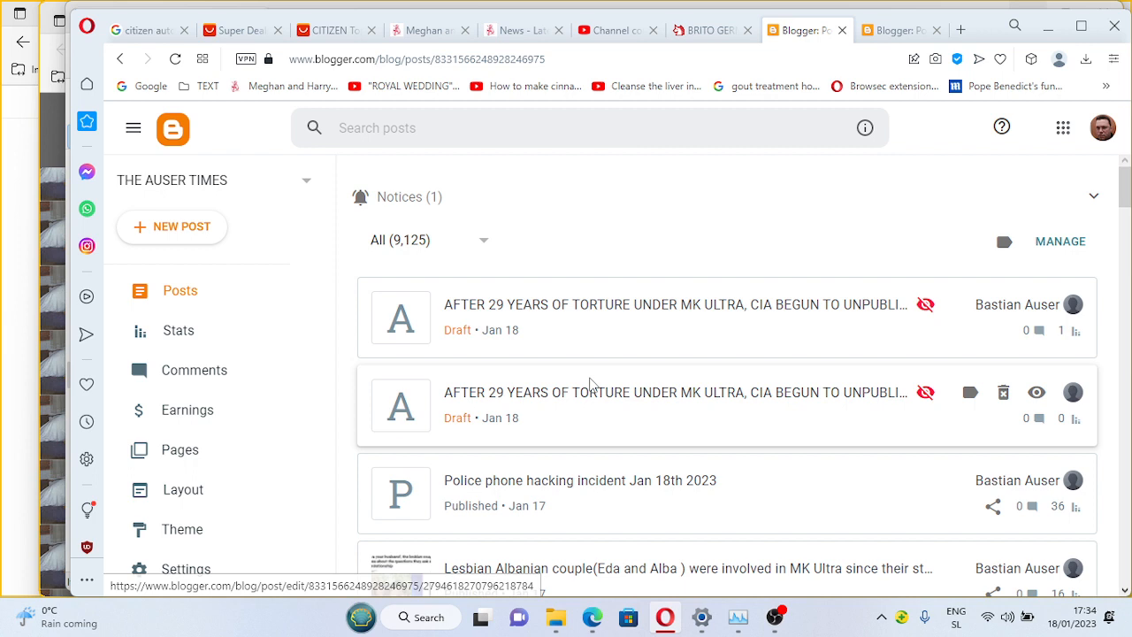
{"action": "mouse_move", "coordinate": [882, 391]}
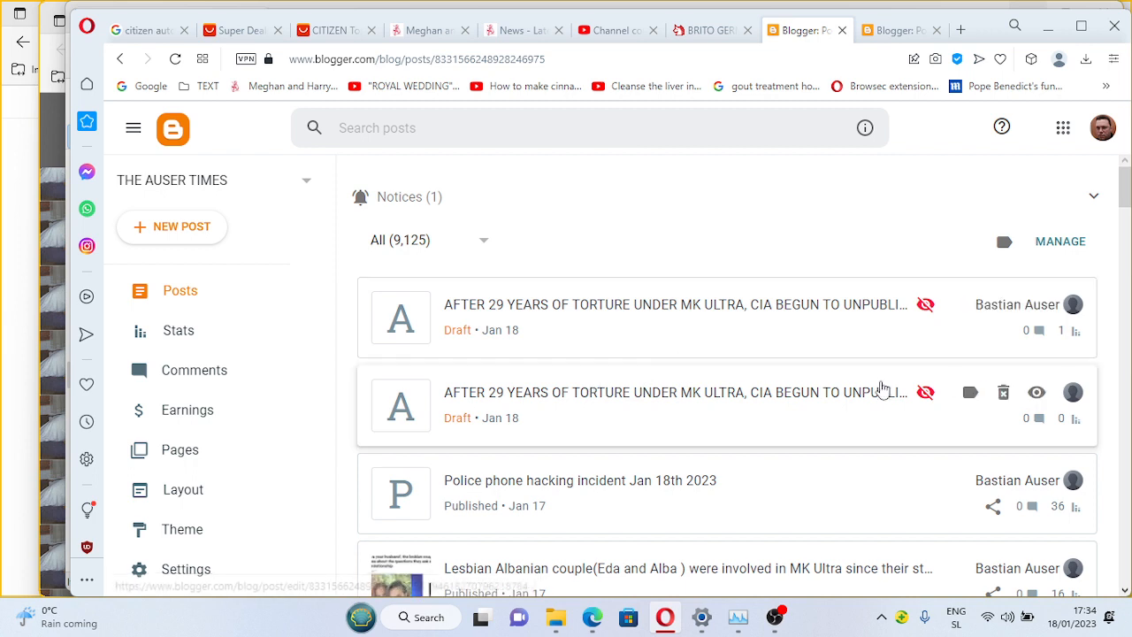
{"action": "mouse_move", "coordinate": [954, 402]}
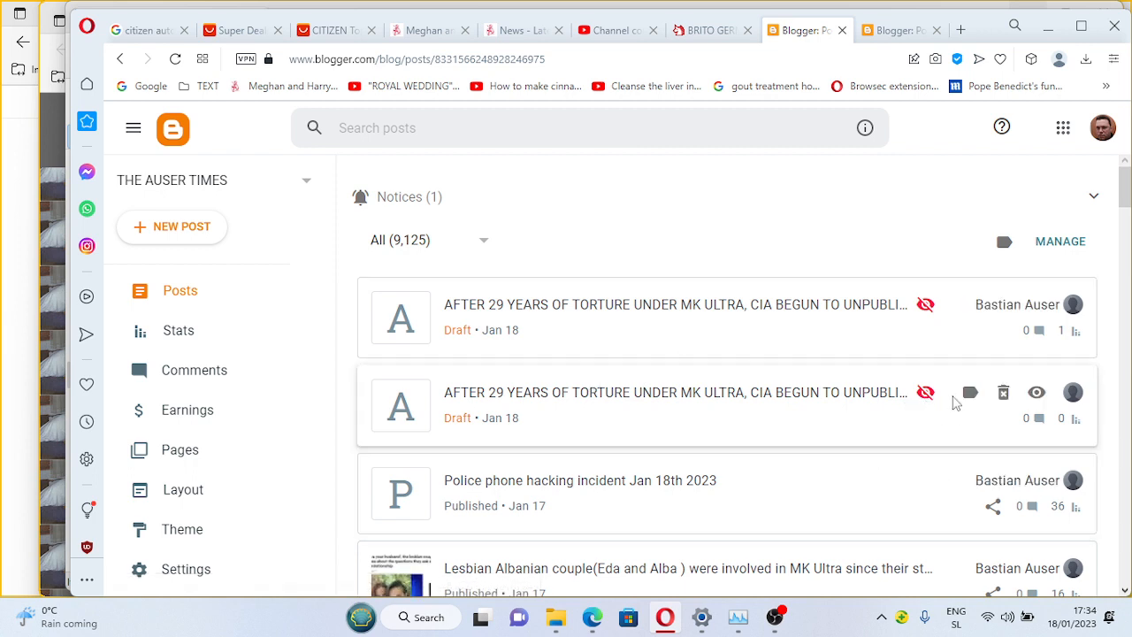
{"action": "mouse_move", "coordinate": [925, 392]}
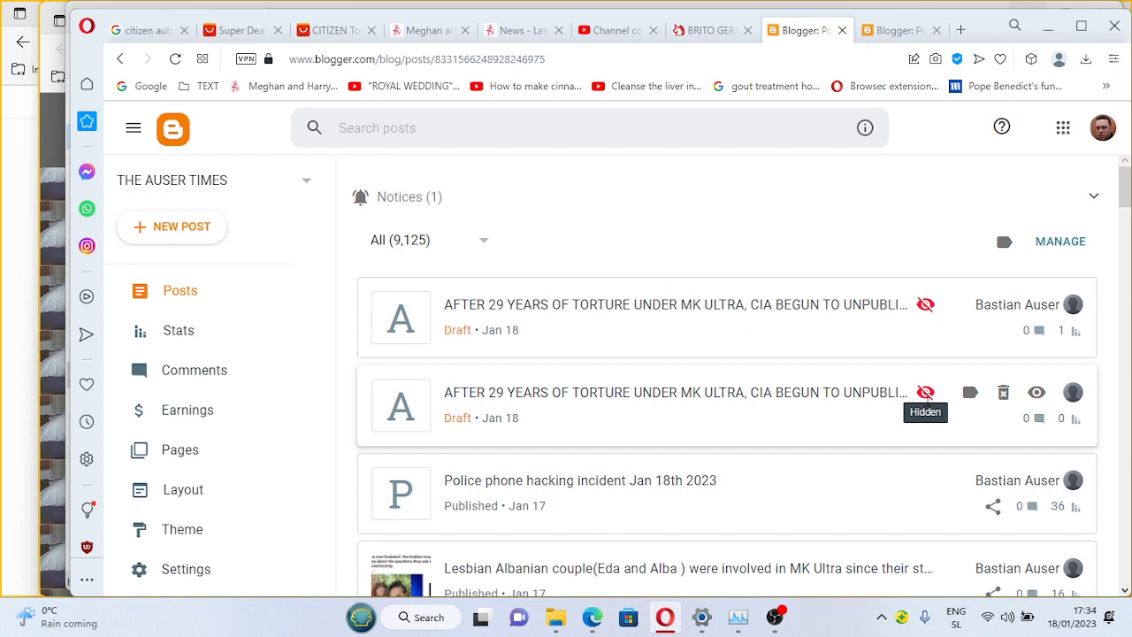
{"action": "scroll", "scroll_direction": "down", "scroll_amount": 3}
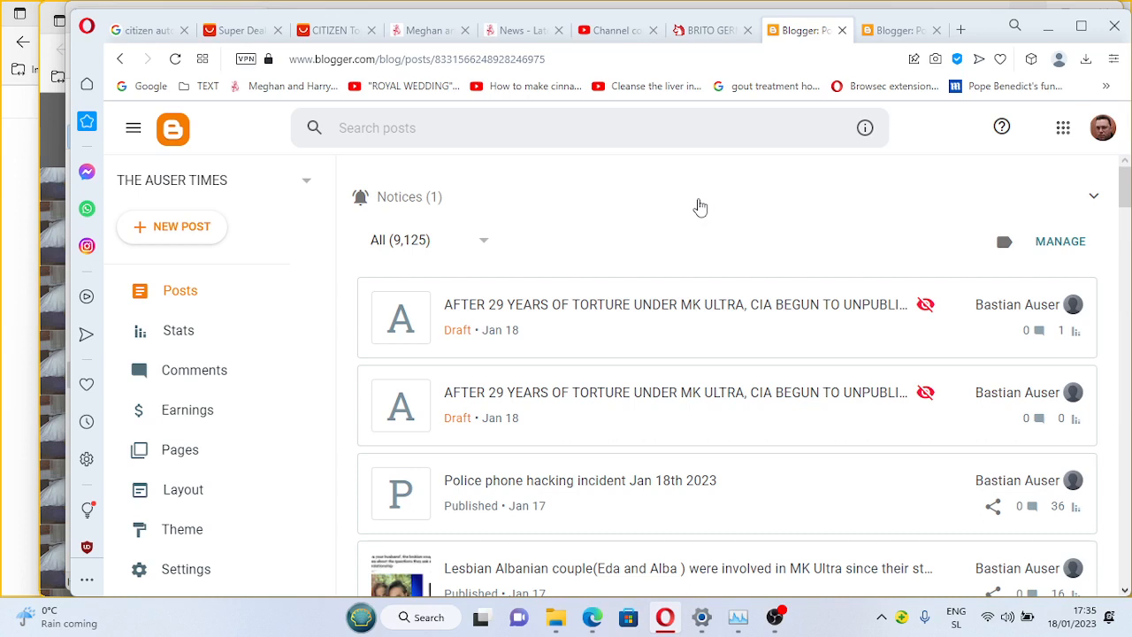
{"action": "mouse_move", "coordinate": [741, 241]}
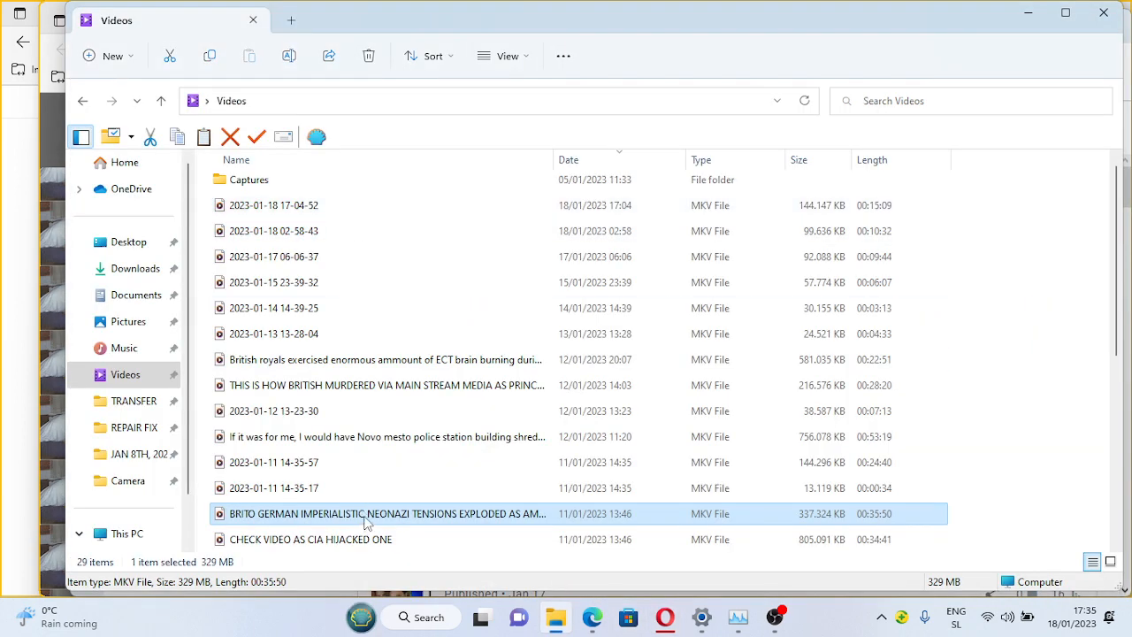
Step: Select the 35-minute BRITO GERMAN IMPERIALISTIC MKV recording from 11/01/2023 in Videos
{"action": "right_click", "coordinate": [385, 513]}
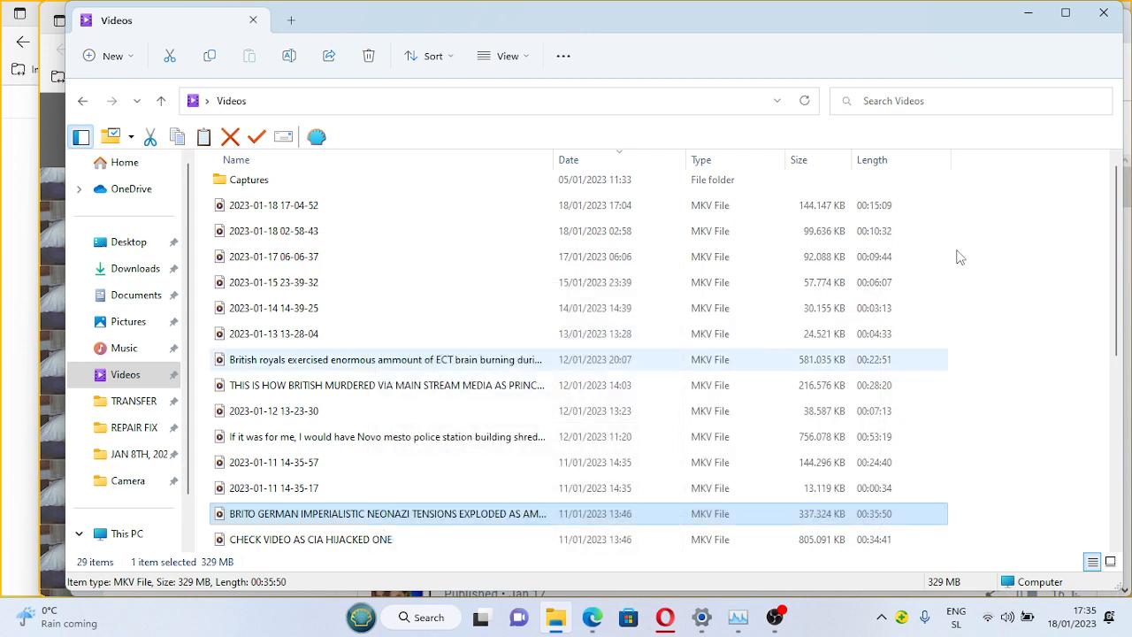
{"action": "double_click", "coordinate": [387, 514]}
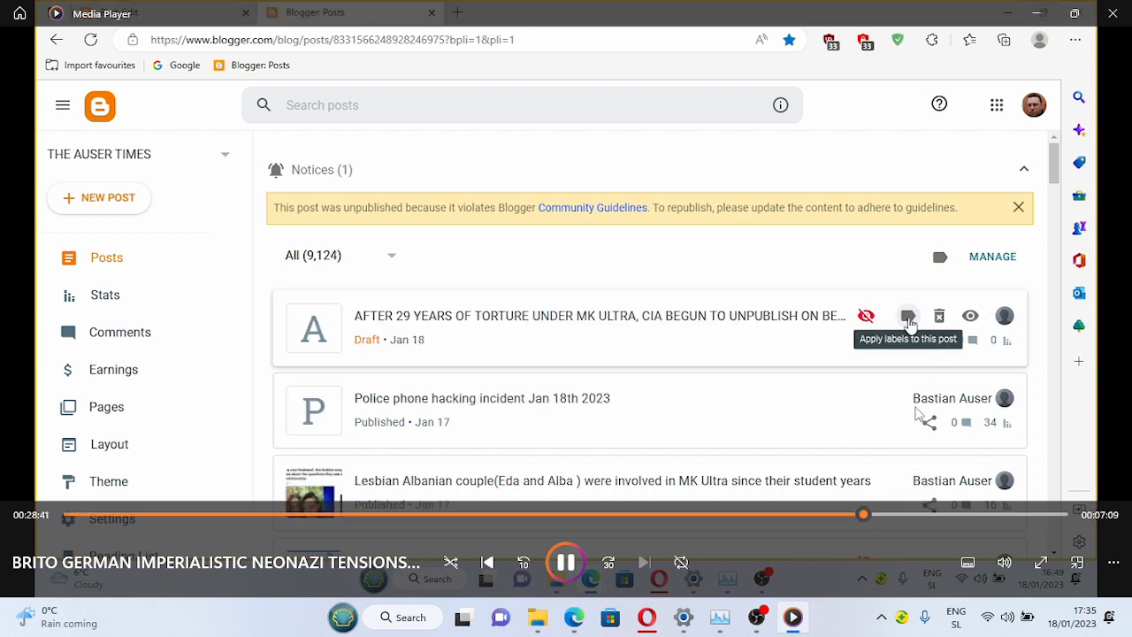
{"action": "mouse_move", "coordinate": [414, 328]}
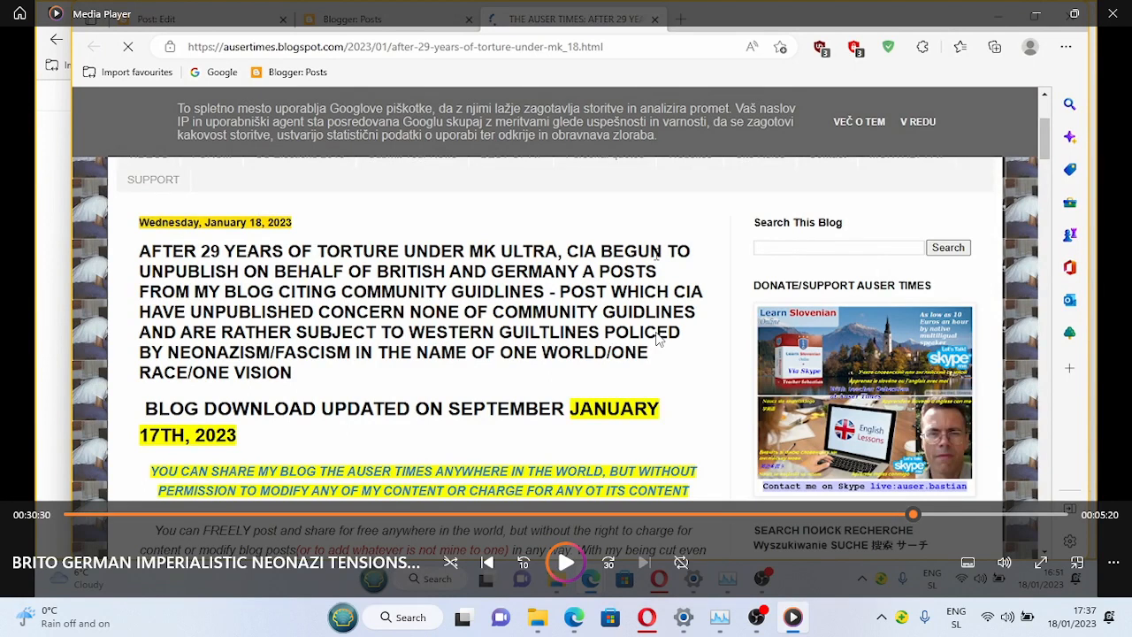
{"action": "mouse_move", "coordinate": [531, 409]}
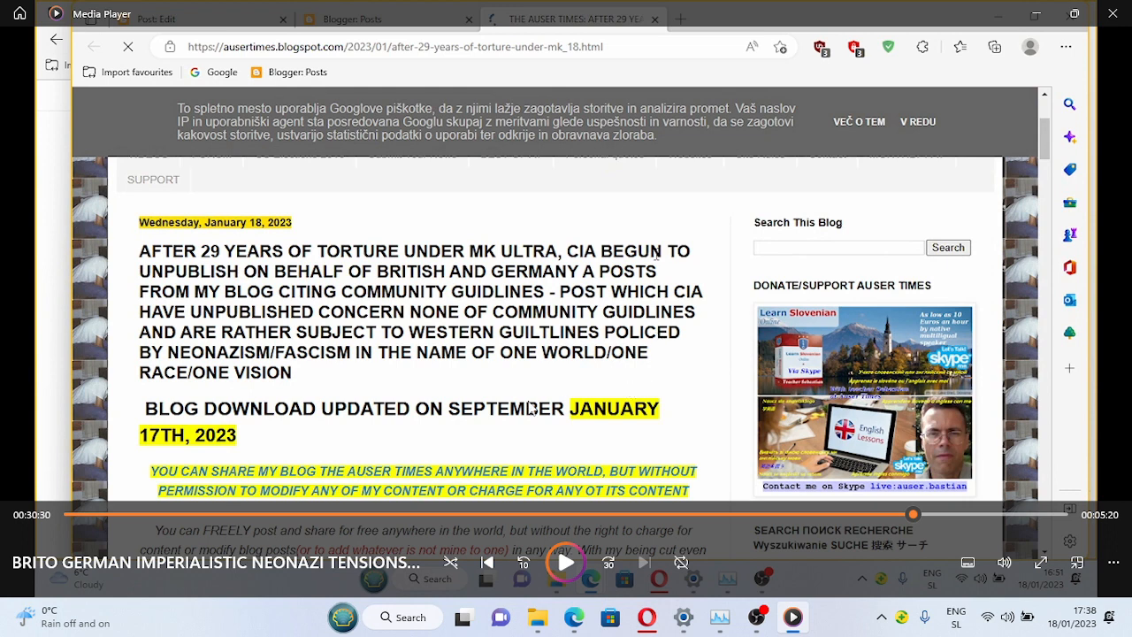